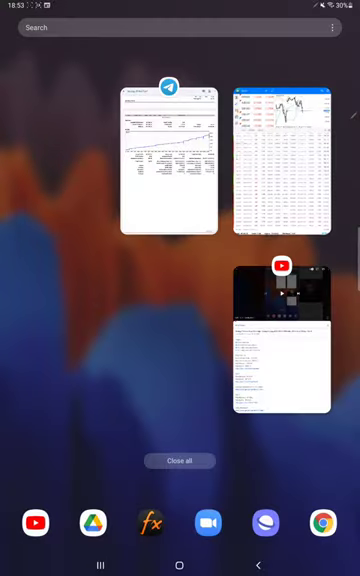
- Return from recent apps to the annotated Strategy 19 Part 7 report in Samsung Notes
{"action": "left_click", "coordinate": [175, 160]}
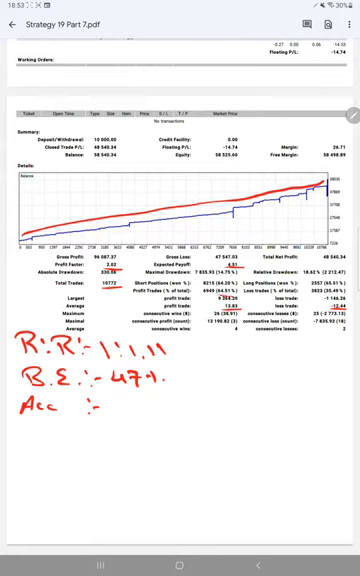
- Handwrite 'Acc :- 64%', underline it, and write 17% below
{"action": "type", "text": "64%."}
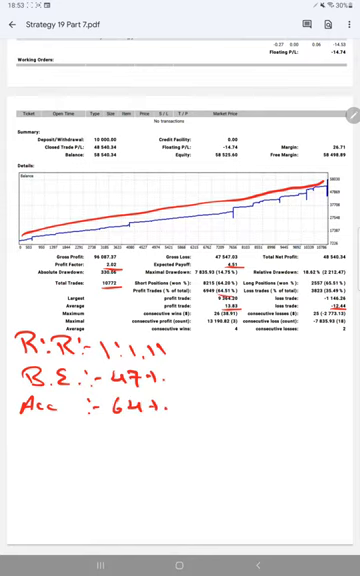
{"action": "type", "text": "17·1"}
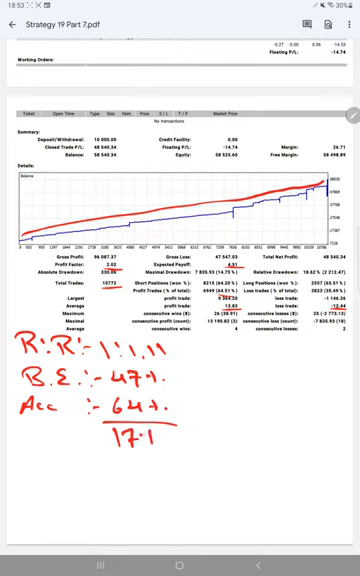